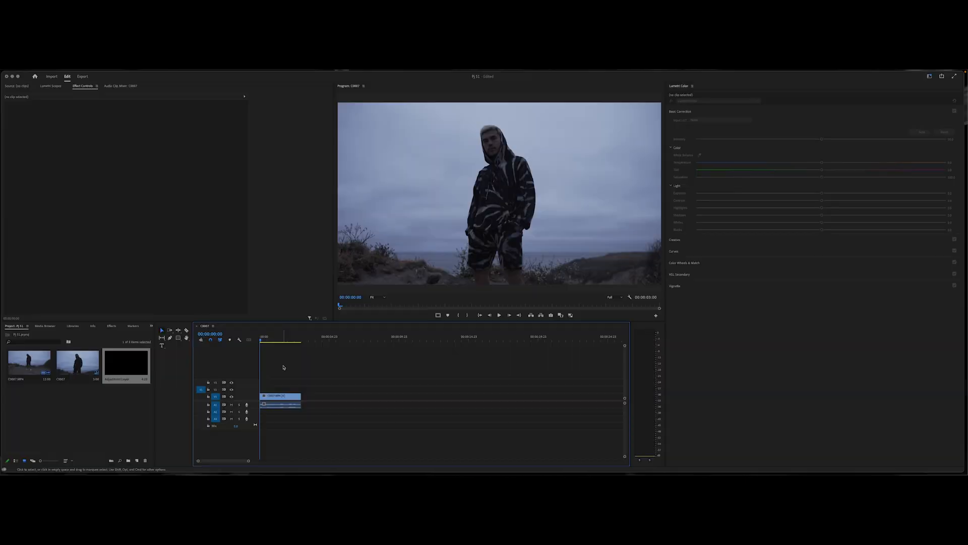
- Select the C0007 clip so its Lumetri Color settings load in Effect Controls
click(282, 396)
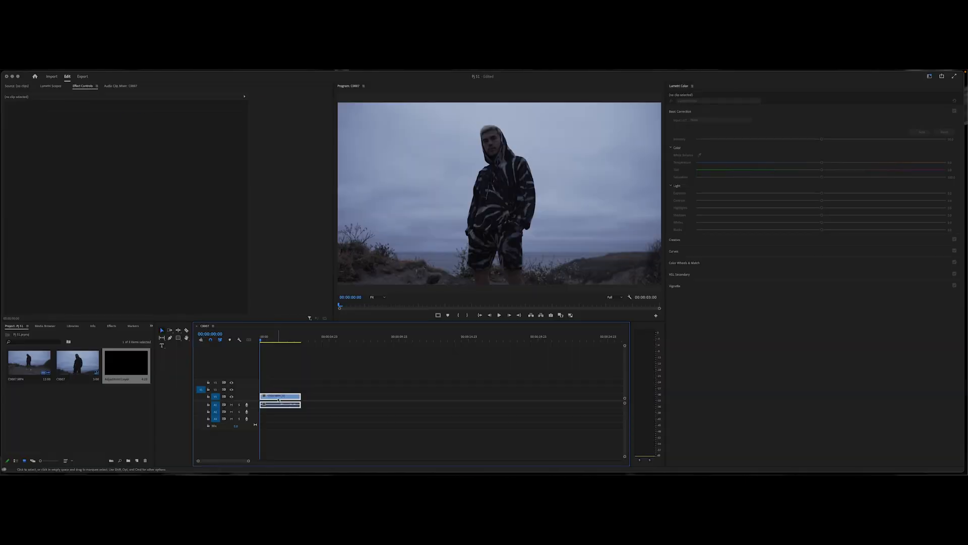
click(280, 396)
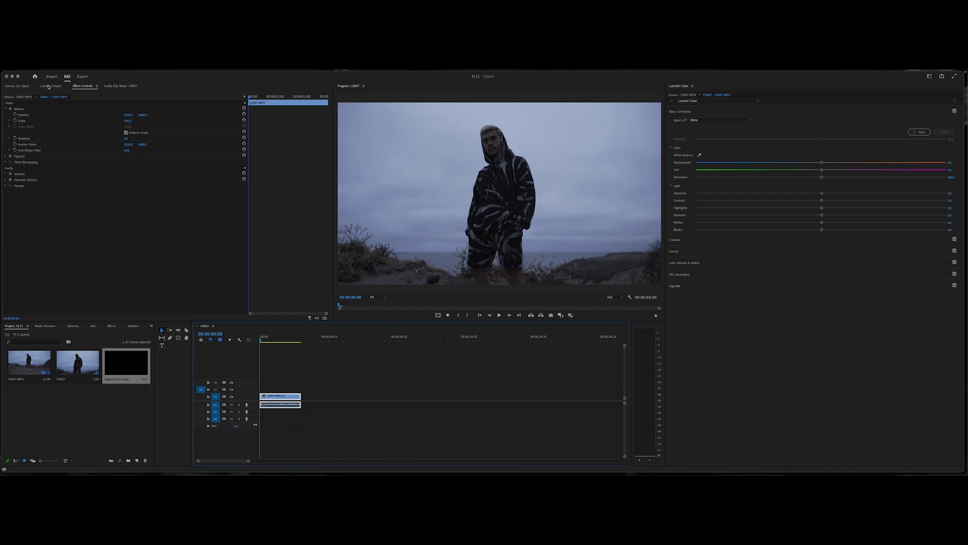
- Show the Lumetri Scopes waveform and test raising Basic Correction Exposure on the clip
click(51, 85)
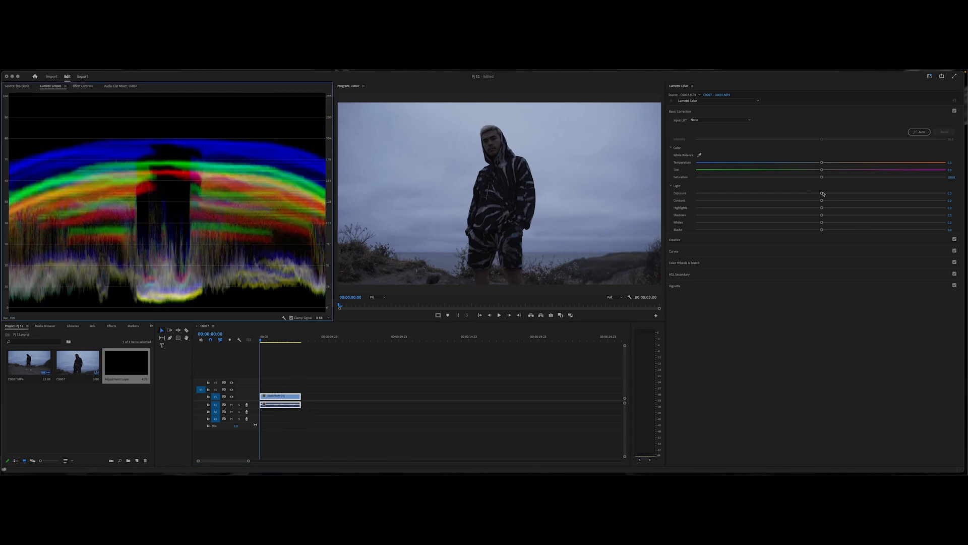
drag(821, 193, 864, 192)
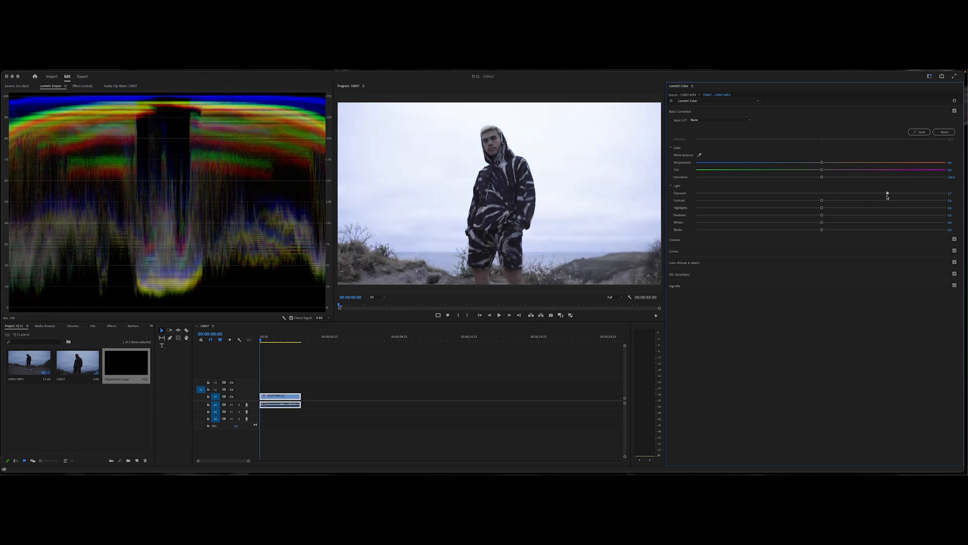
drag(888, 194, 893, 193)
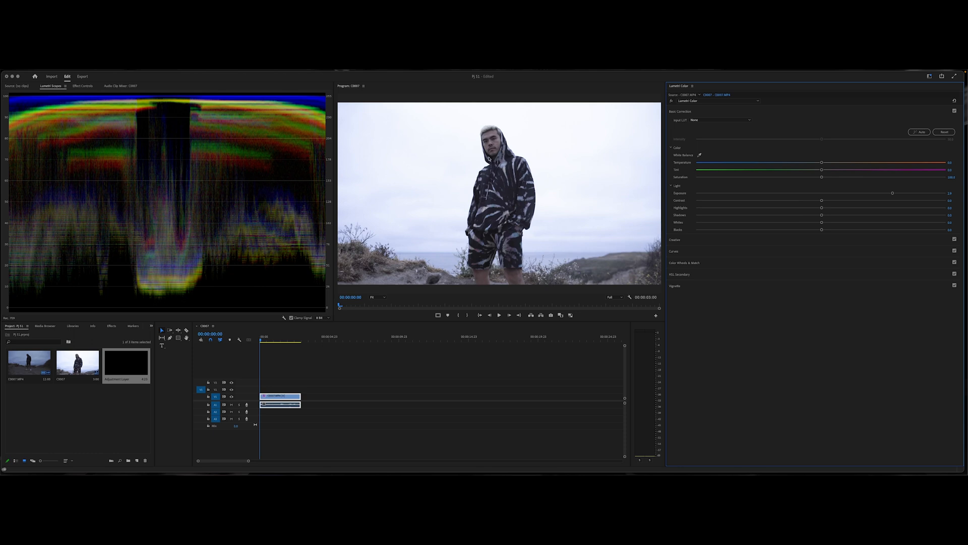
mouse_move(887, 220)
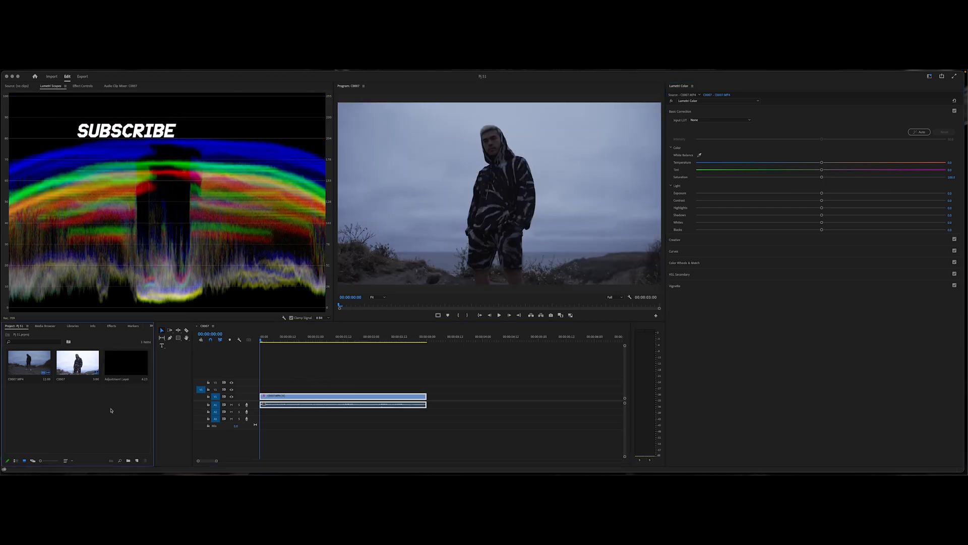
- Place the Adjustment Layer on V2 spanning the clip and raise its exposure to brighten the sky
click(126, 361)
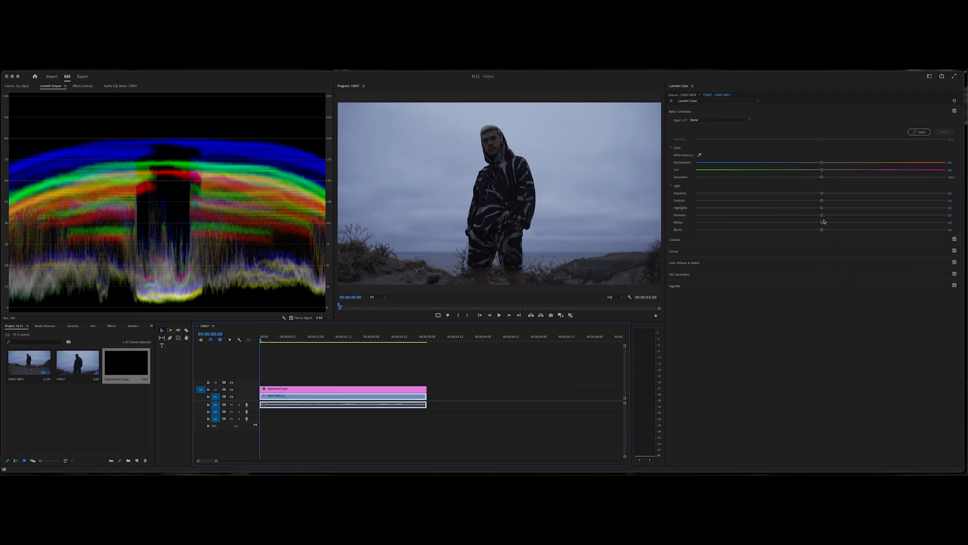
drag(821, 222, 918, 222)
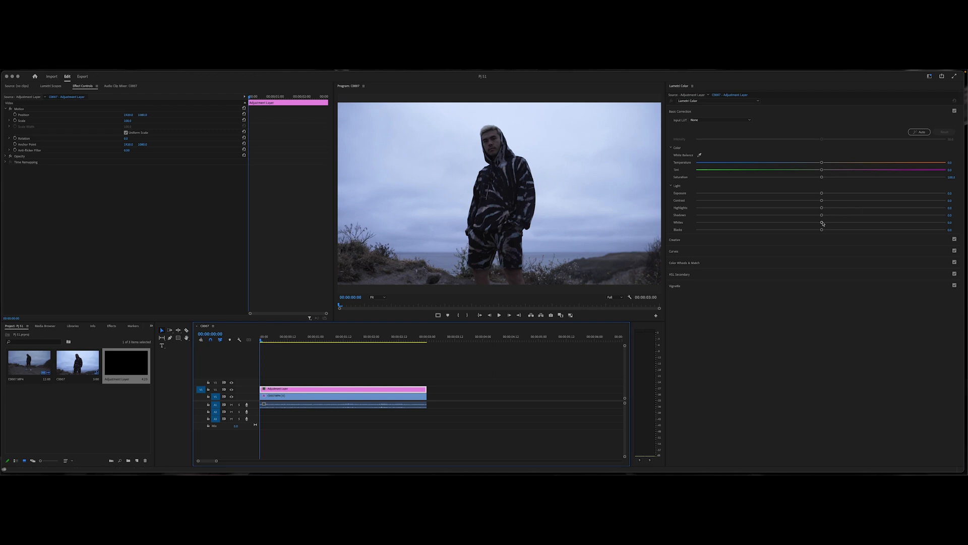
- Tweak the adjustment layer's exposure and add a Lumetri ellipse mask over the subject's face
drag(821, 222, 827, 221)
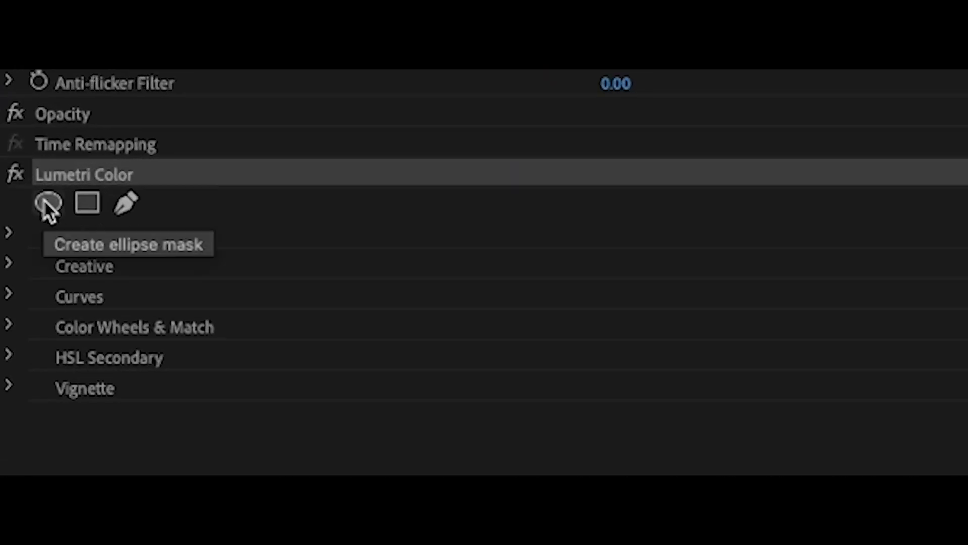
click(47, 204)
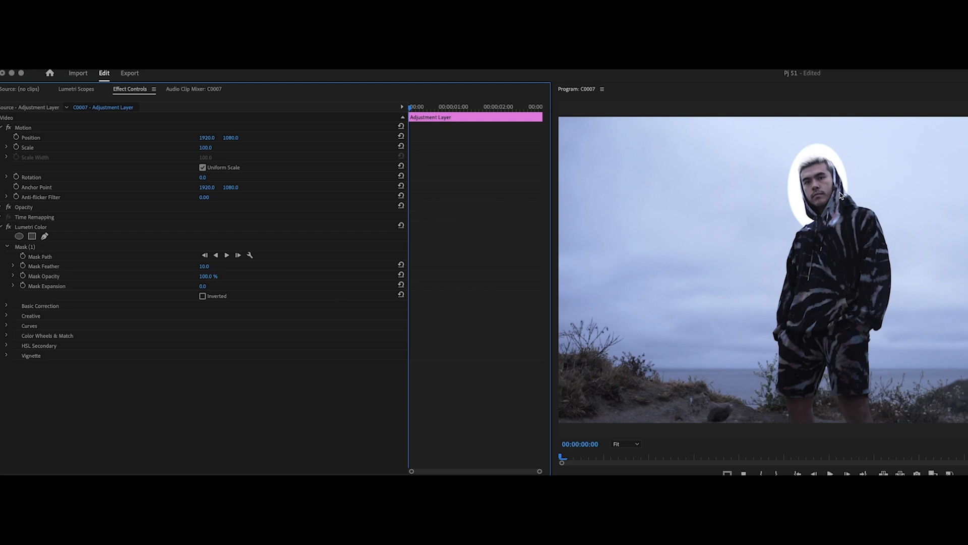
mouse_move(427, 304)
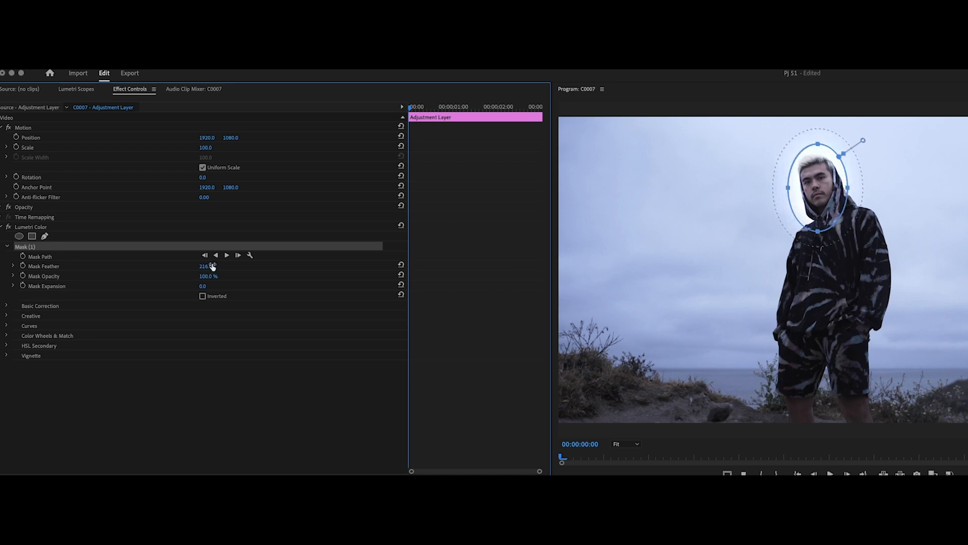
- Feather the face mask to 216 with -35 expansion, then switch the effect off to compare
drag(204, 286, 198, 286)
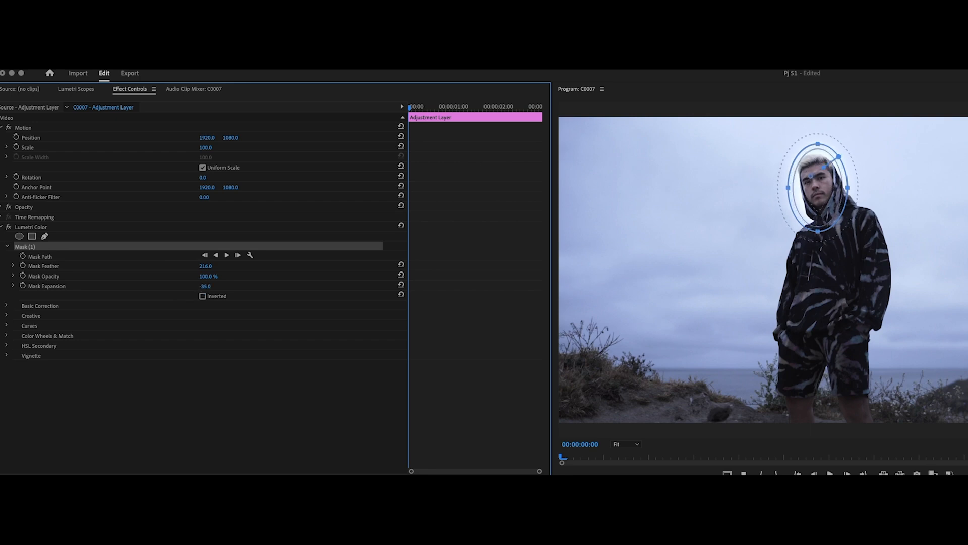
click(9, 227)
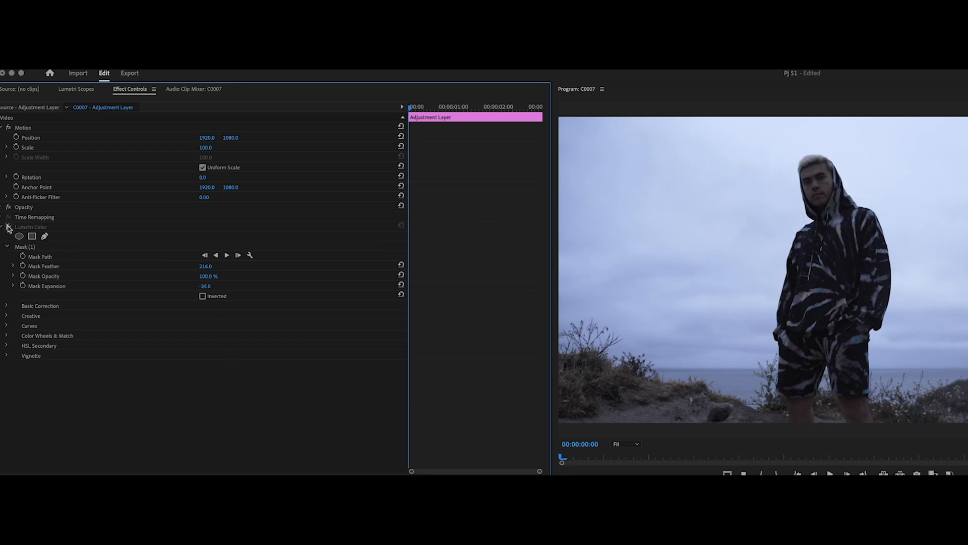
- Toggle the masked Lumetri effect on and off to compare, leaving the face brightening enabled
click(8, 228)
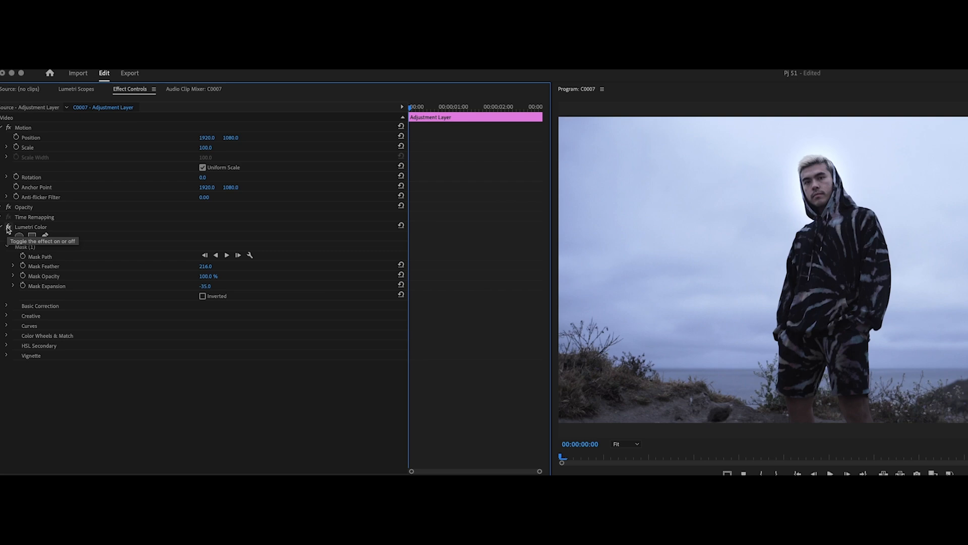
click(8, 229)
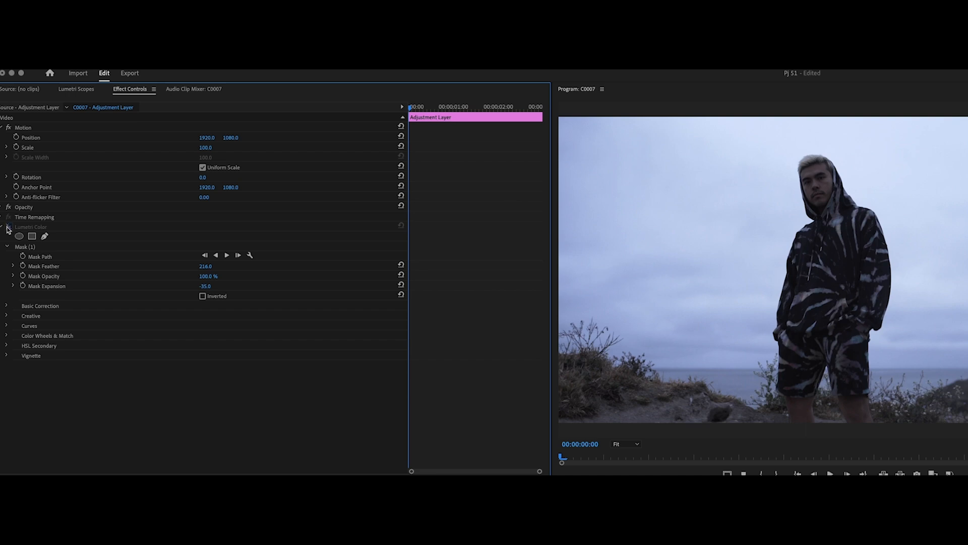
click(9, 227)
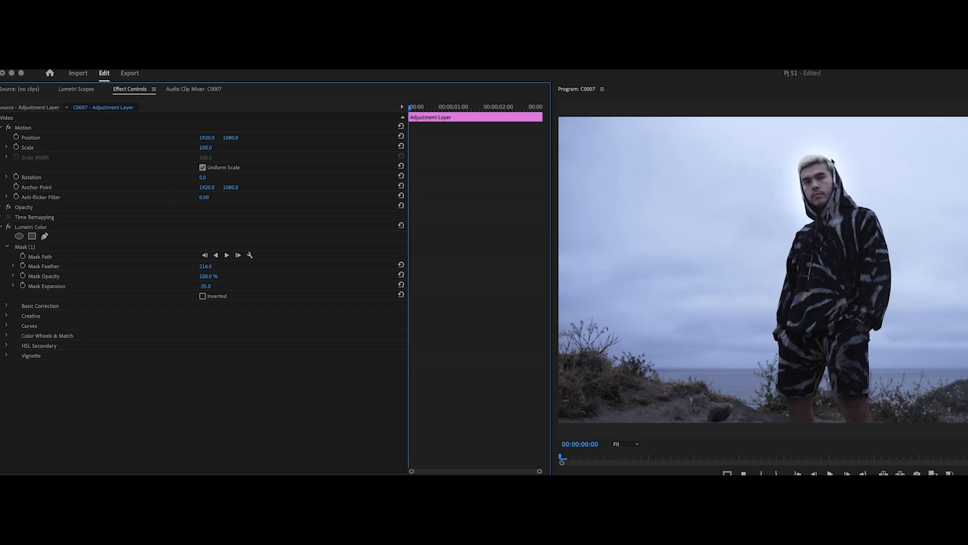
click(25, 246)
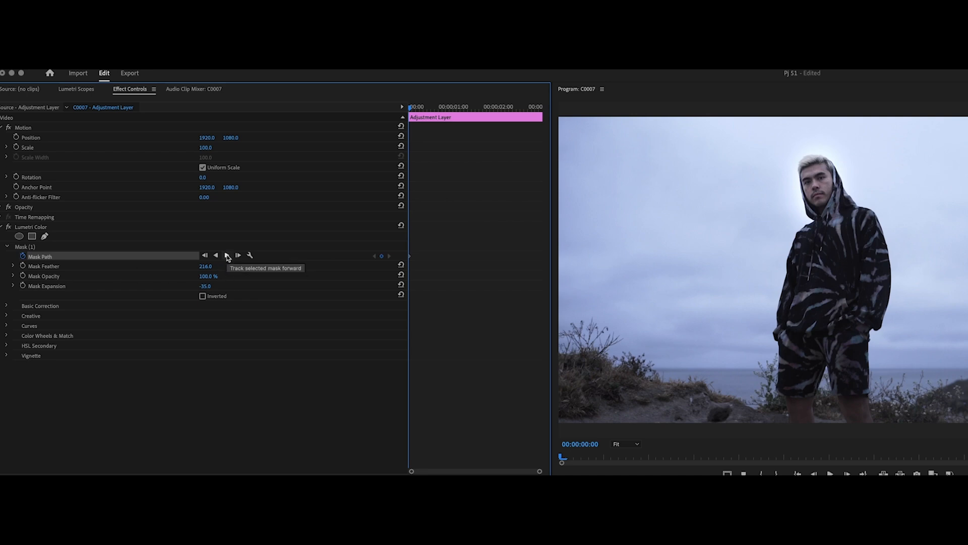
- Track the face mask forward, check it on later frames, and deselect to view the clean result
click(238, 255)
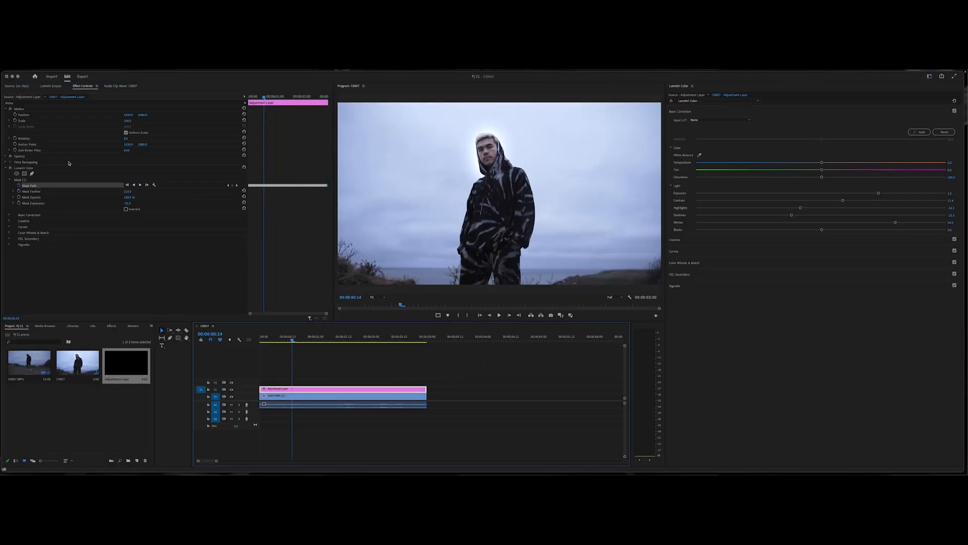
click(332, 336)
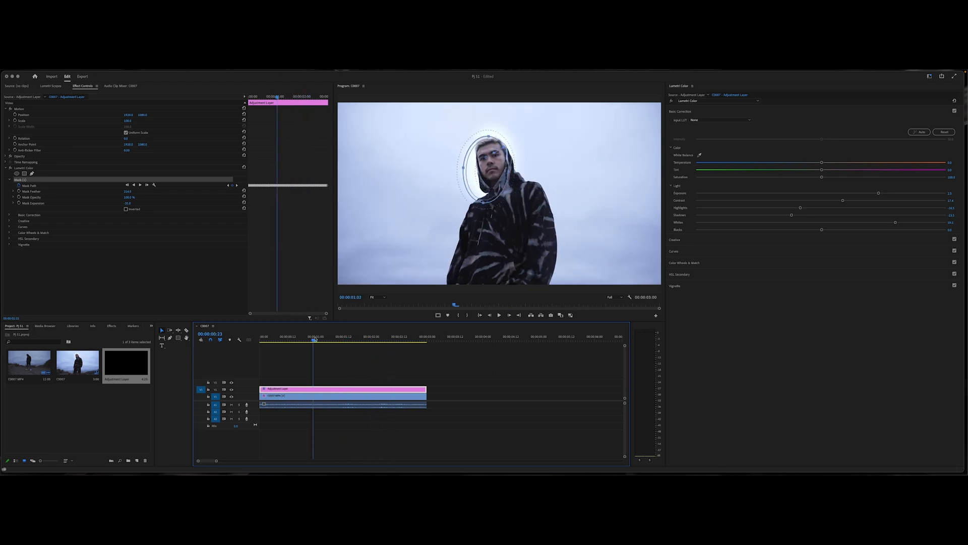
click(381, 340)
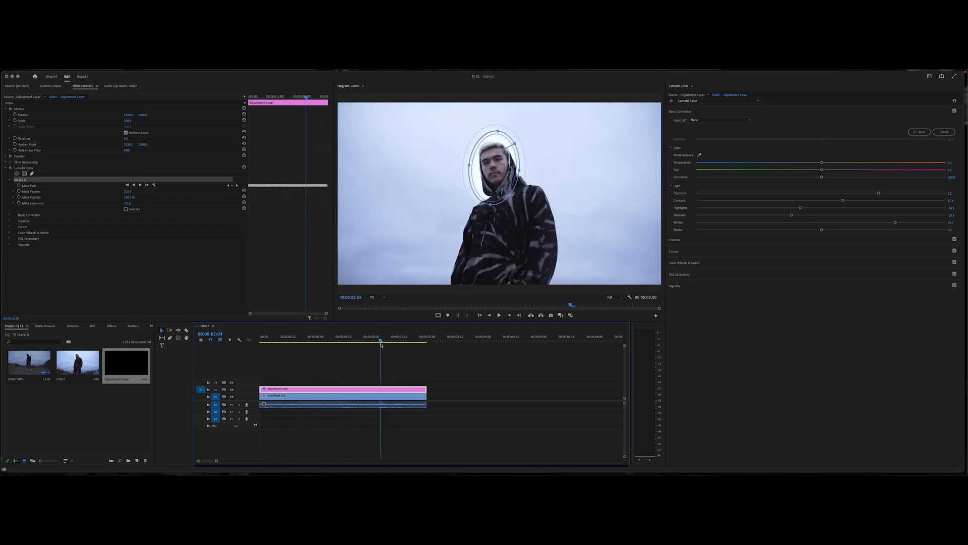
click(343, 388)
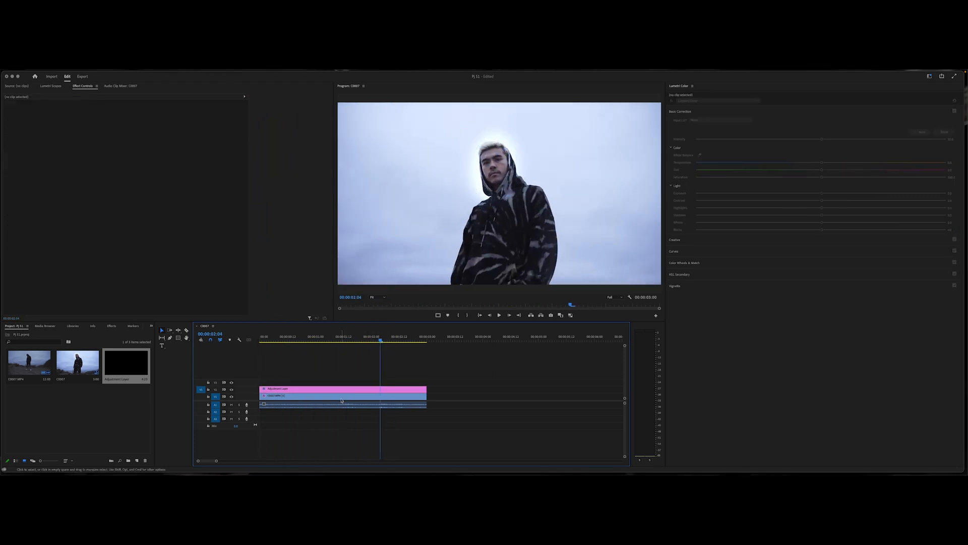